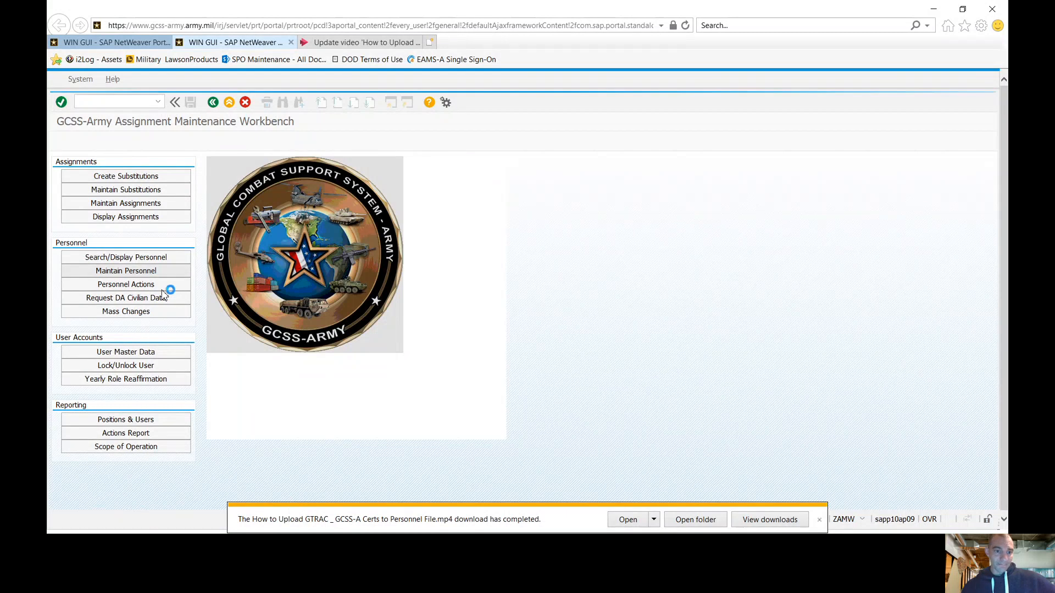
click(125, 270)
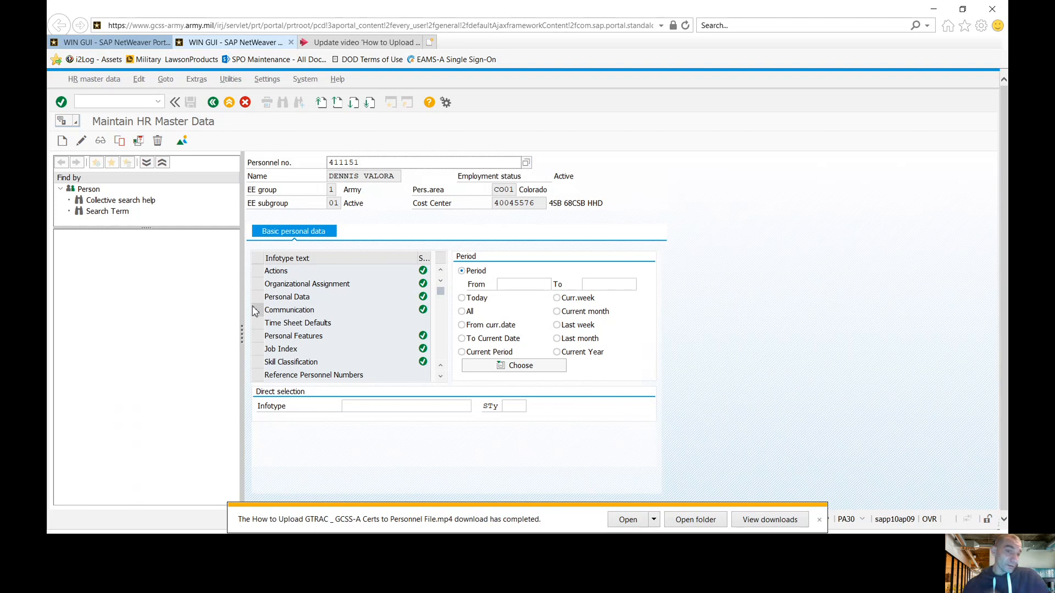
mouse_move(263, 362)
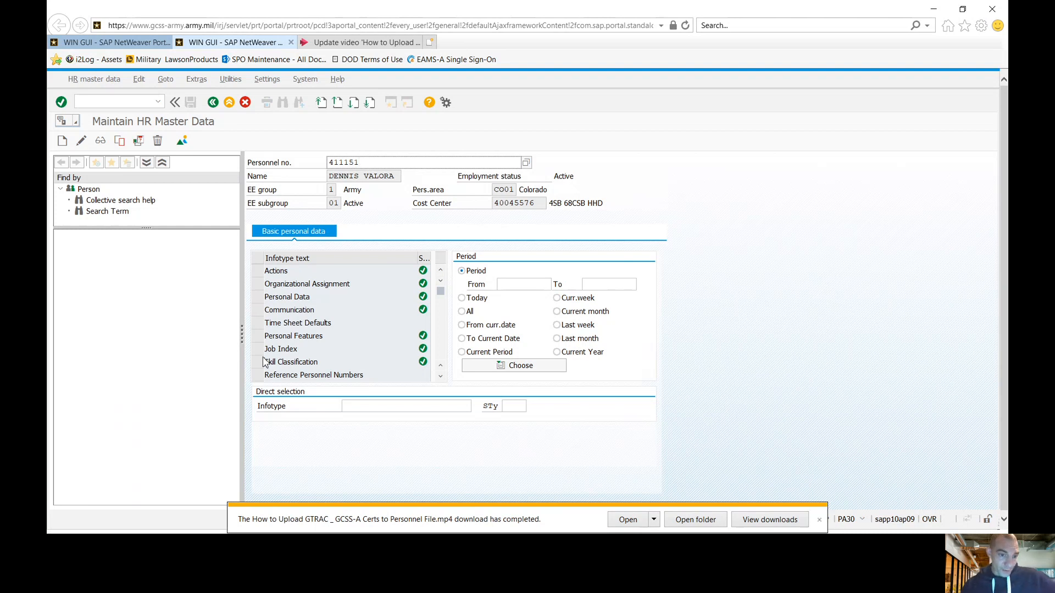
click(293, 336)
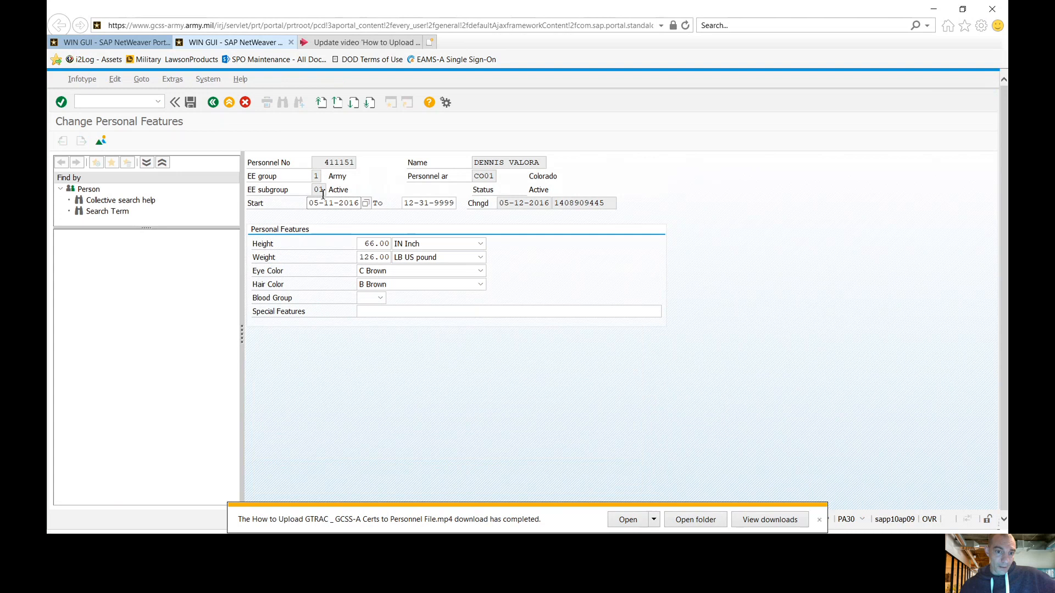
Step: Choose blood group A+ from the Blood Group dropdown on Personal Features
click(420, 271)
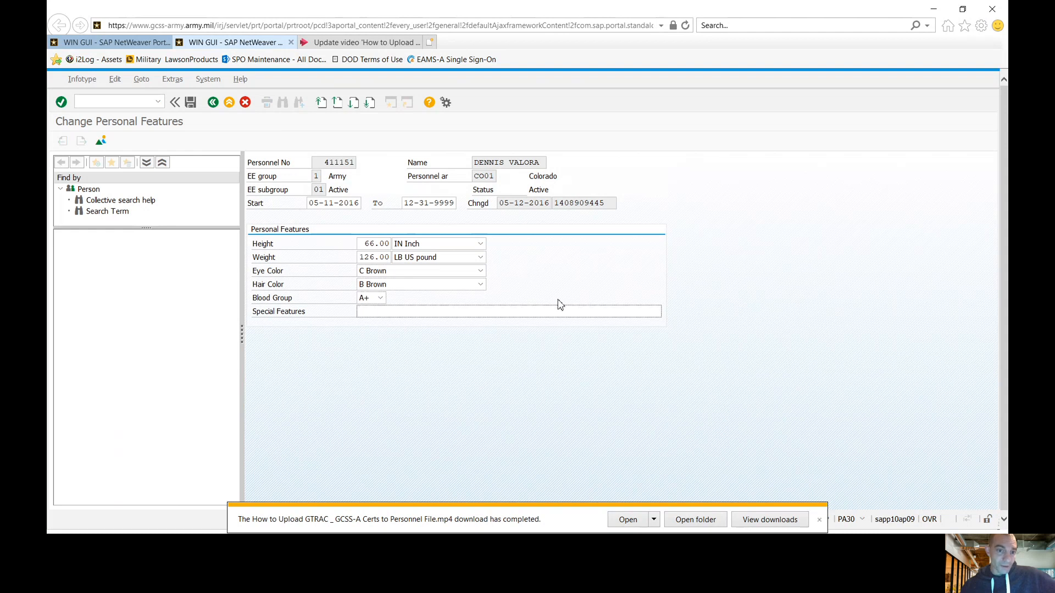
mouse_move(561, 290)
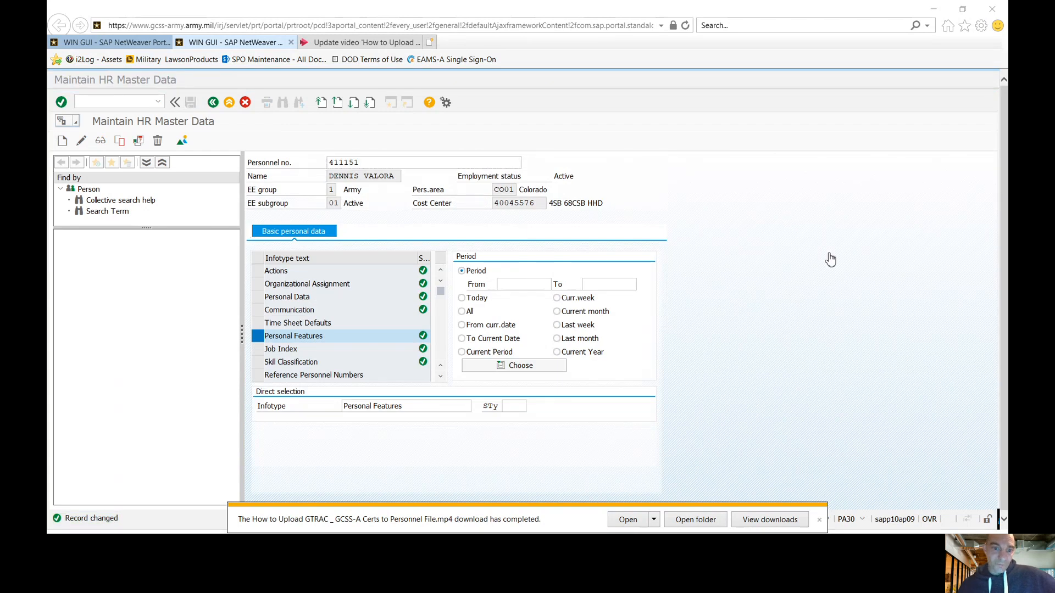
mouse_move(821, 288)
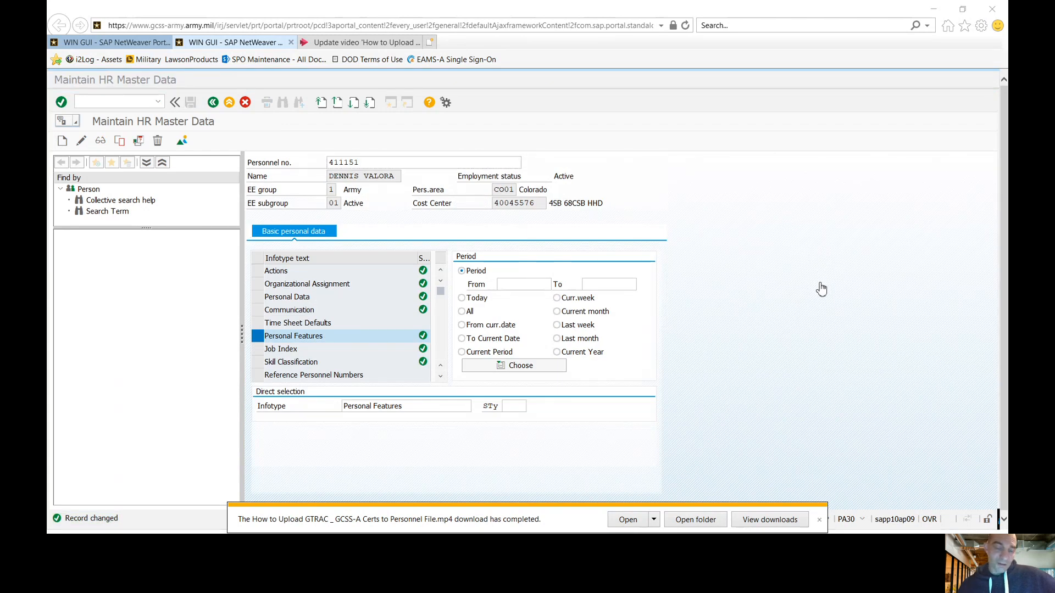